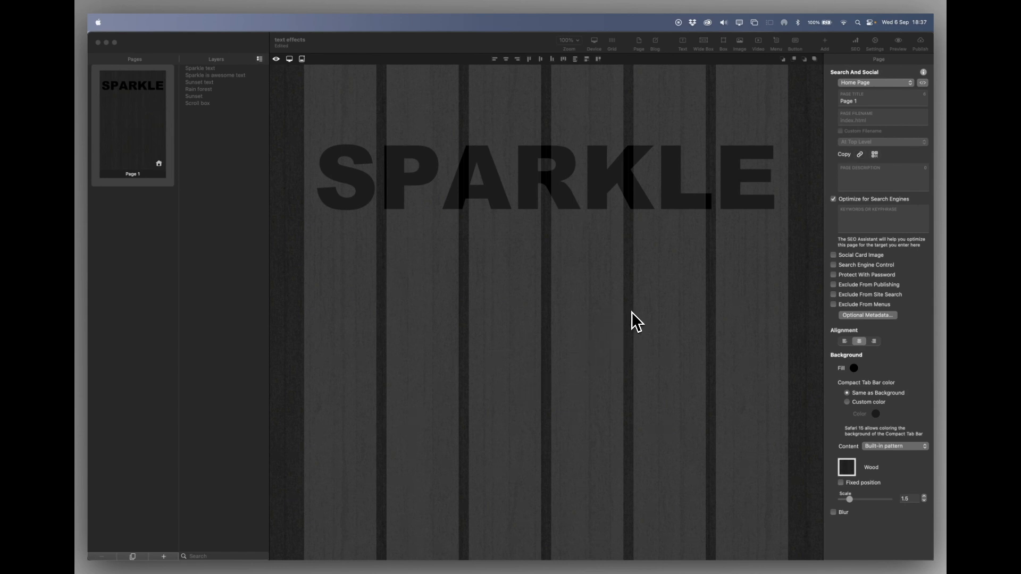
- Select the SPARKLE title text box to receive the Clip to Text effect
left_click(544, 176)
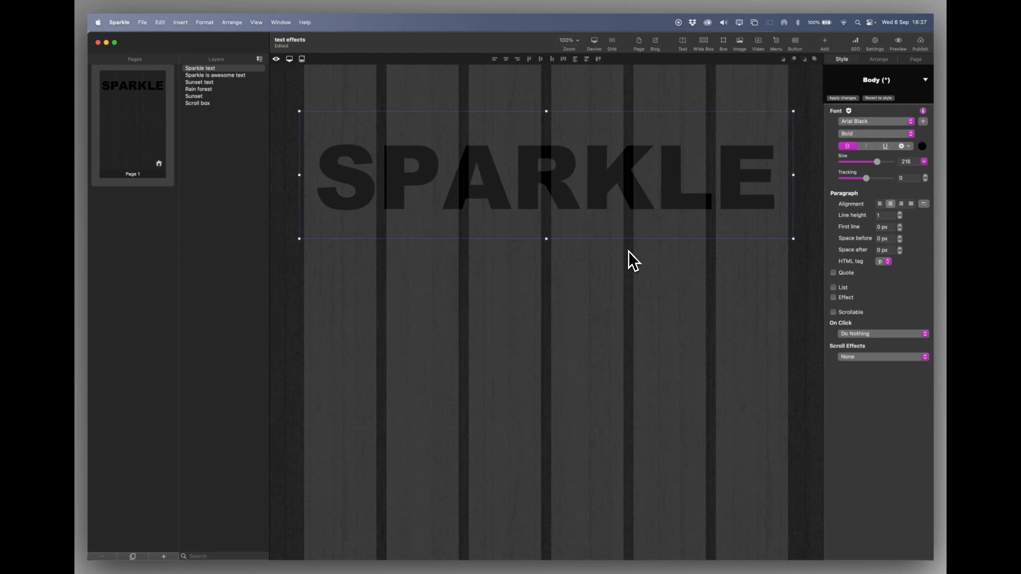
mouse_move(820, 323)
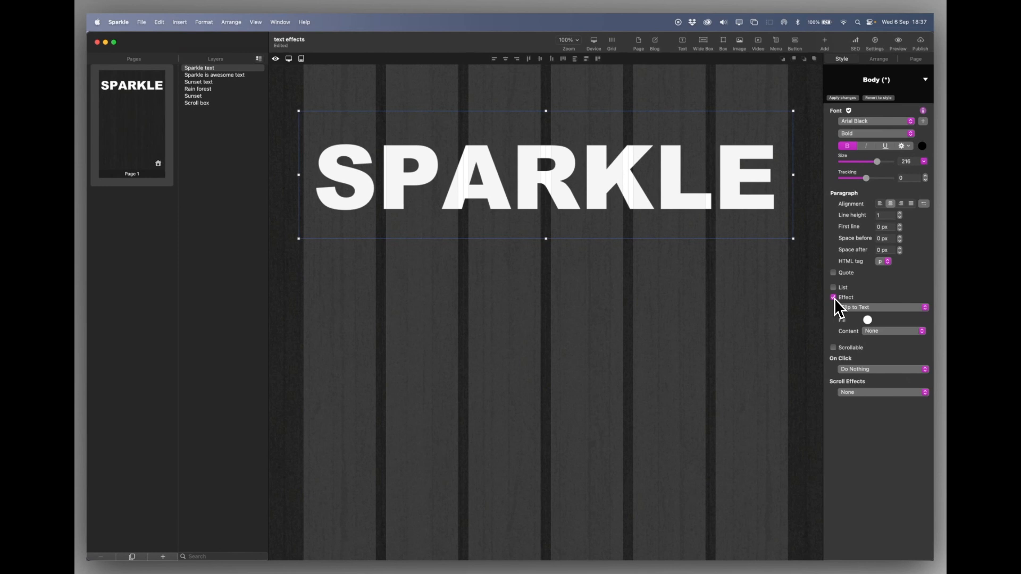
left_click(834, 298)
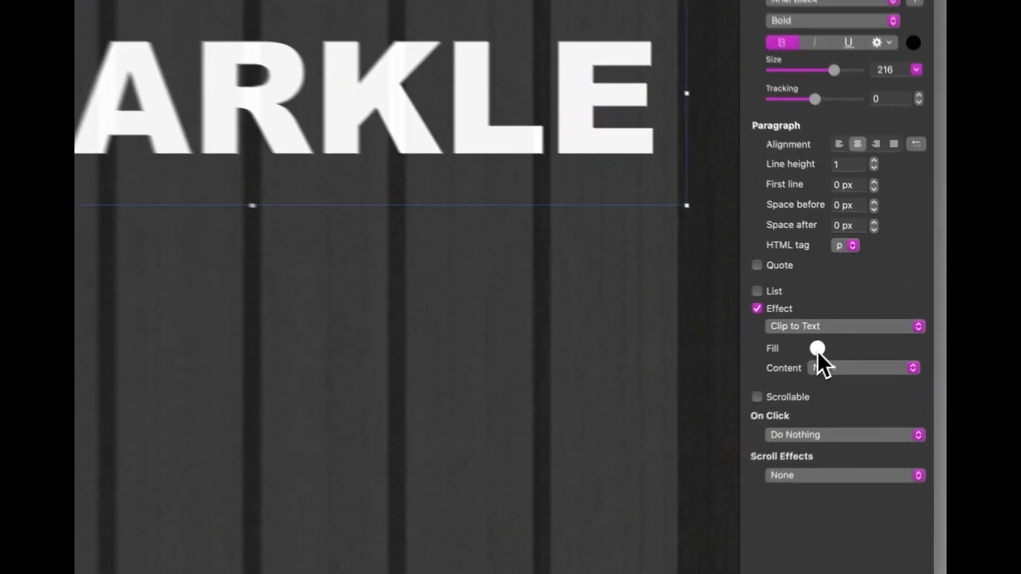
left_click(817, 348)
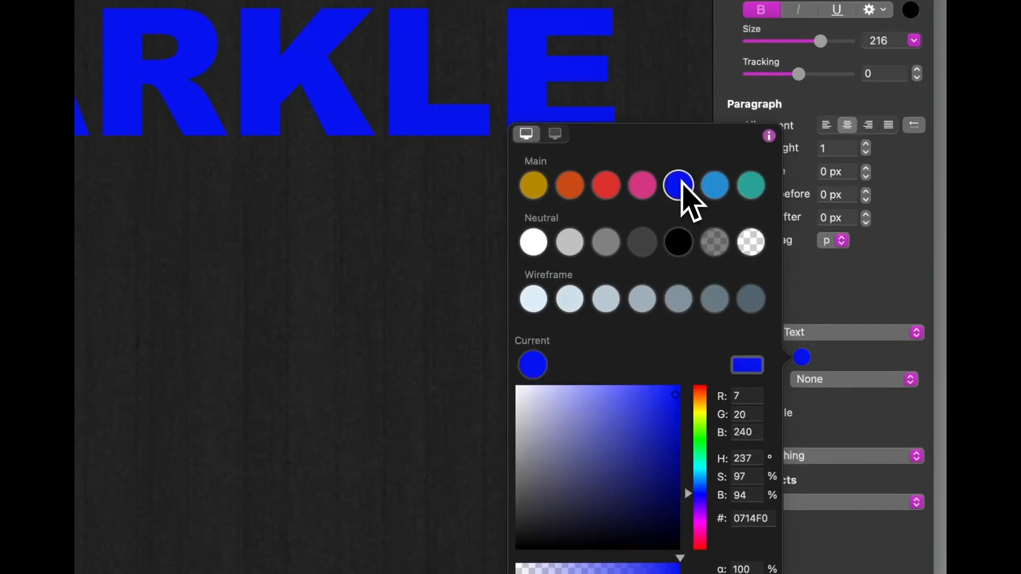
left_click(606, 185)
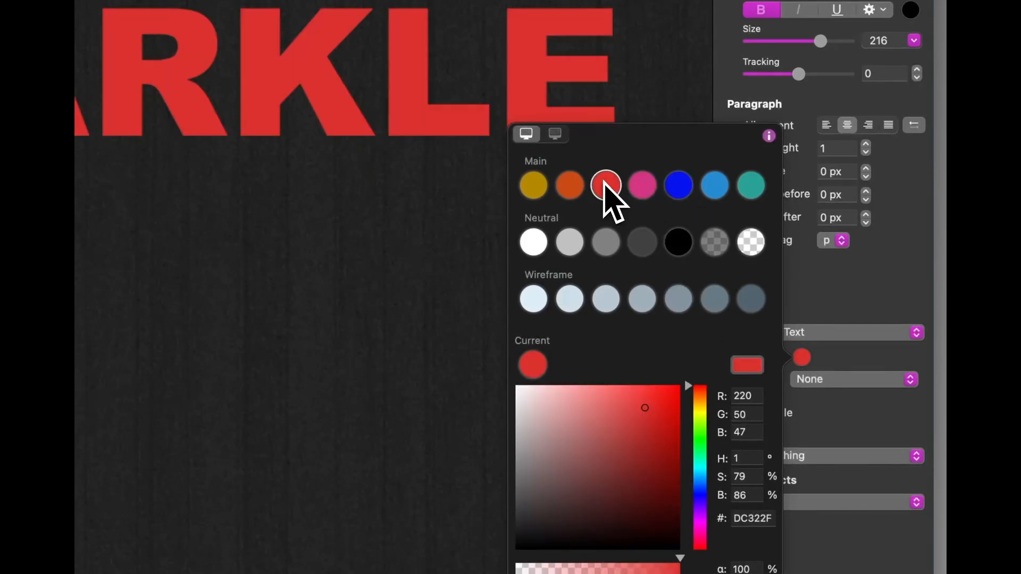
left_click(533, 242)
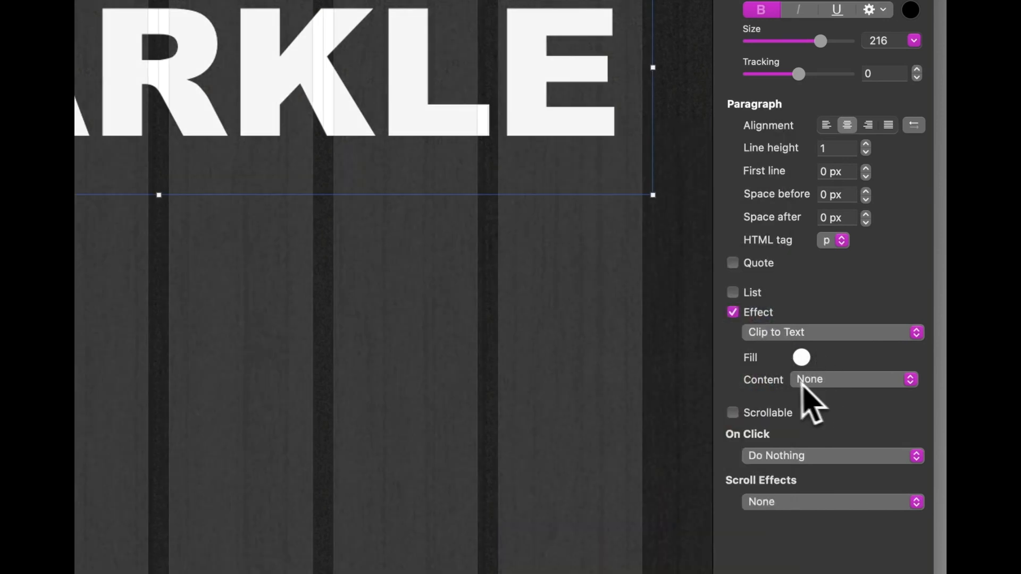
- Fill the clipped SPARKLE title with a white-to-blue gradient and stretch its text box taller
left_click(853, 380)
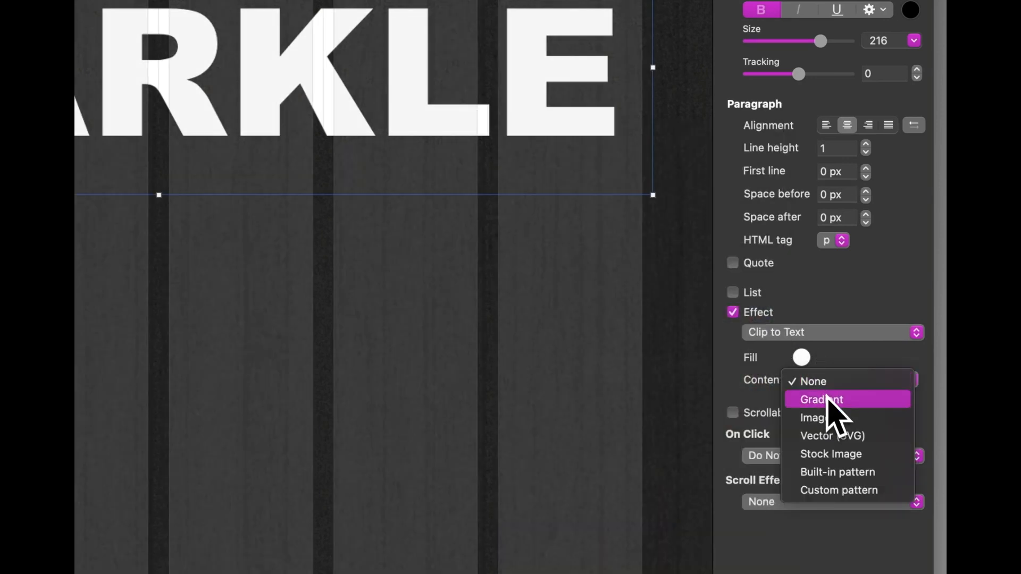
left_click(821, 398)
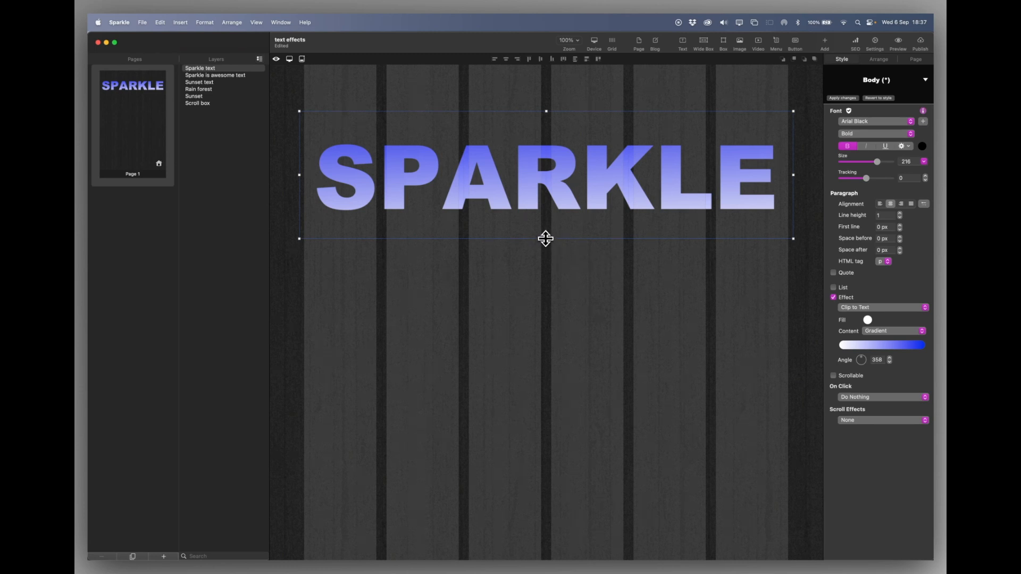
left_click_drag(545, 238, 567, 404)
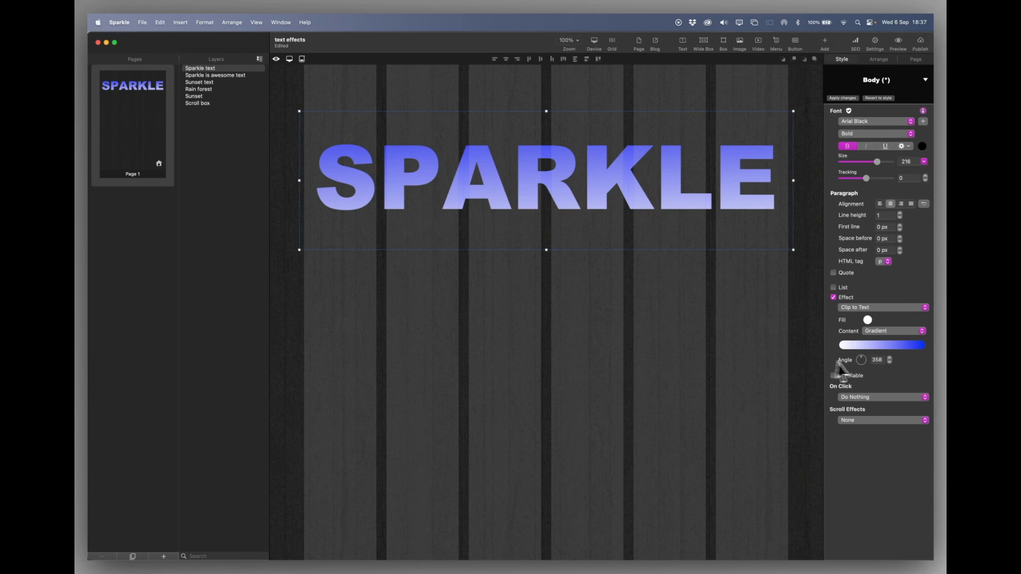
mouse_move(878, 371)
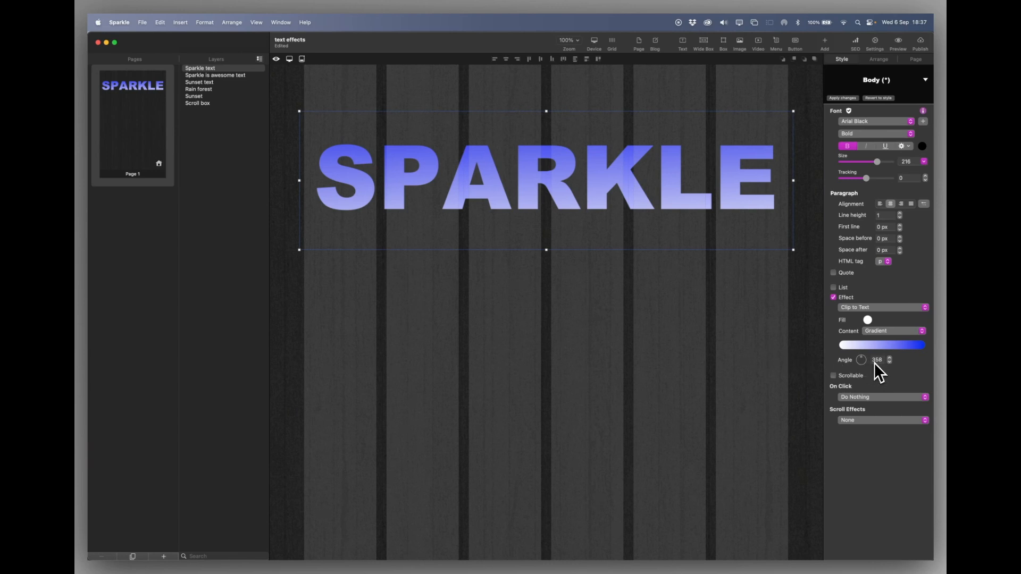
mouse_move(844, 365)
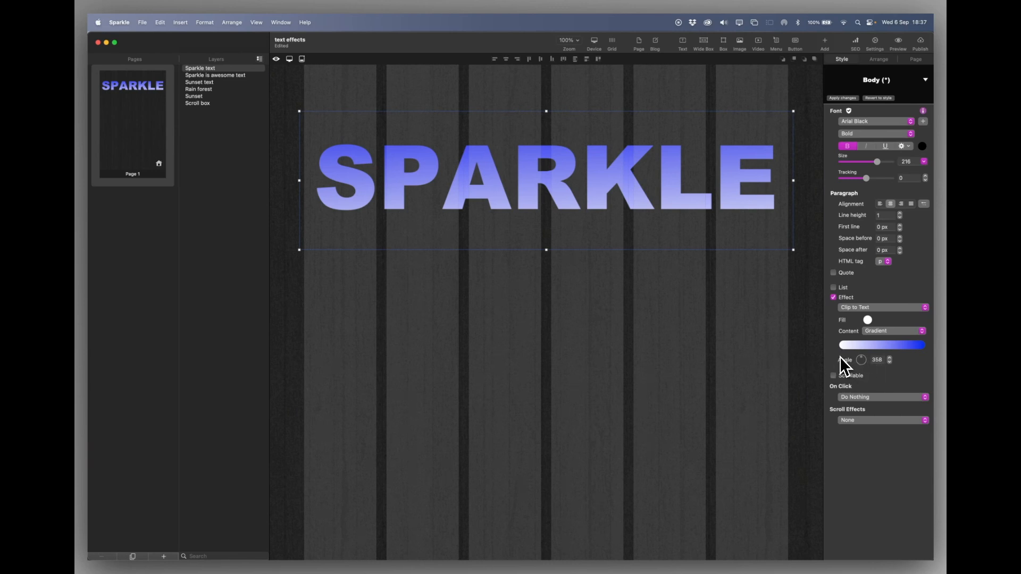
left_click(883, 330)
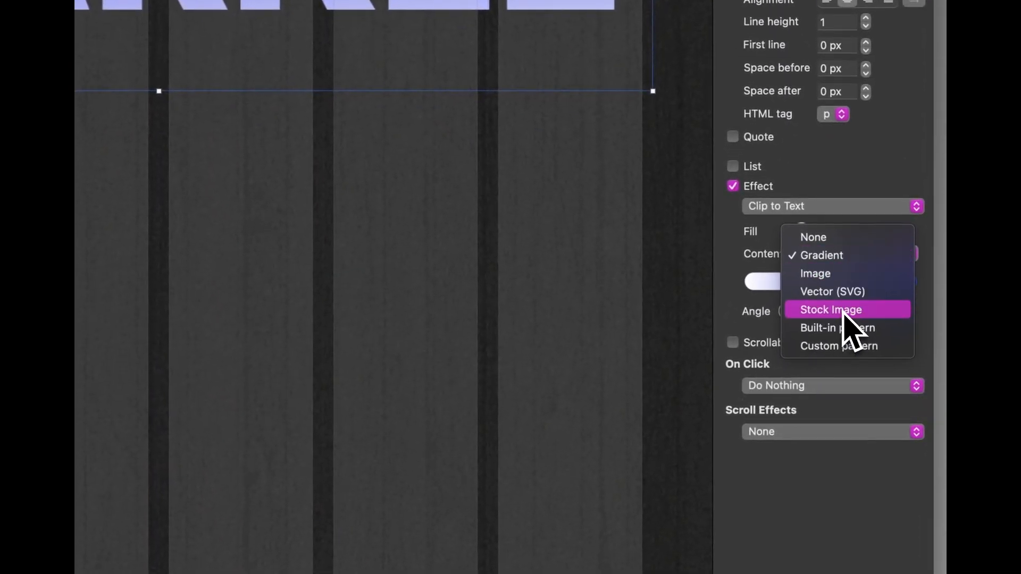
- Fill the SPARKLE title with the Unsplash green valley stock photo, stretched to fit
left_click(831, 310)
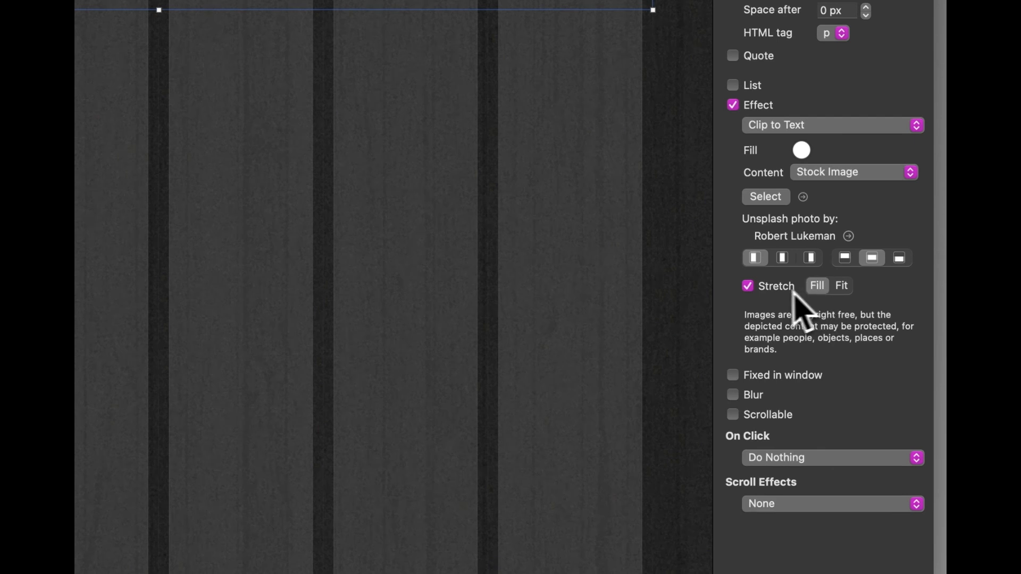
mouse_move(823, 303)
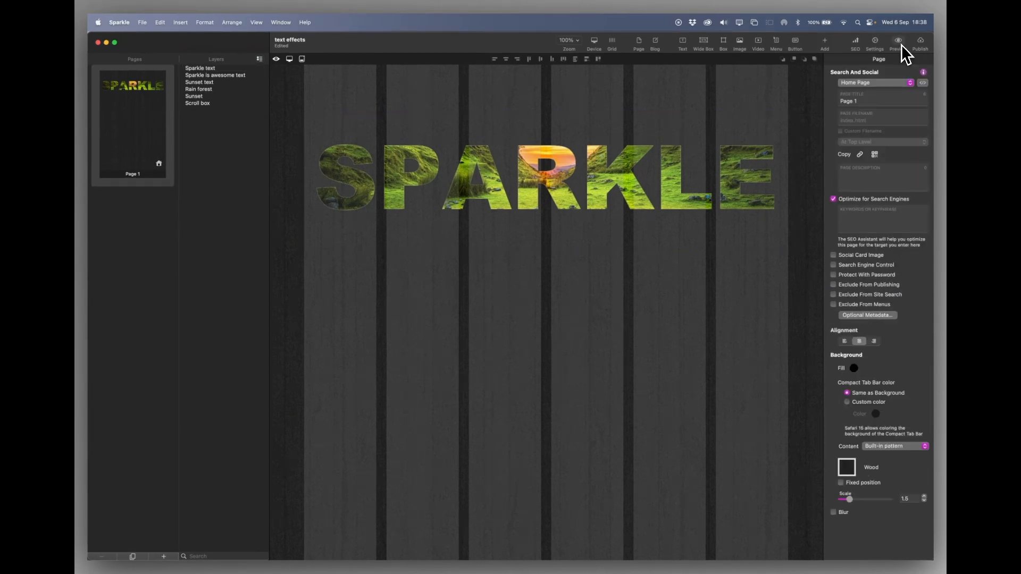
- Show the Sunset image and Sunset text layers so the valley photo fills the canvas
left_click(897, 40)
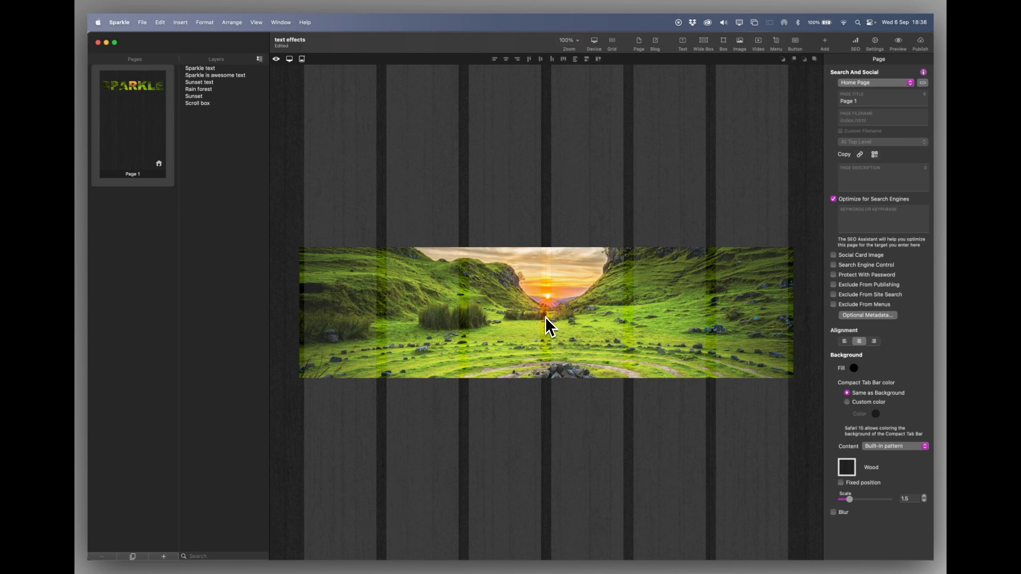
mouse_move(557, 341)
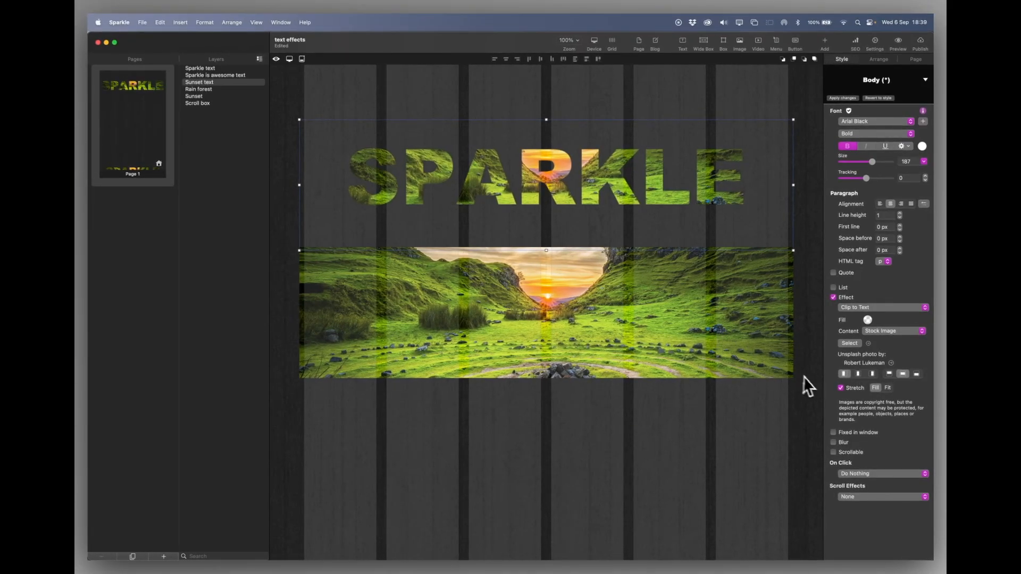
mouse_move(649, 232)
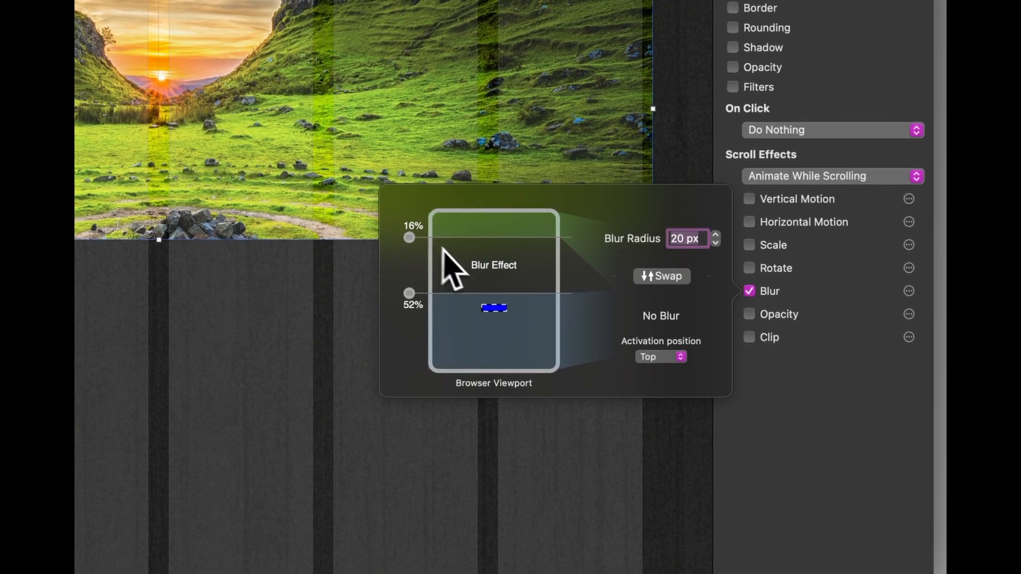
- Adjust the scroll range over which the sunset photo's 20 px blur applies
left_click_drag(494, 308, 494, 219)
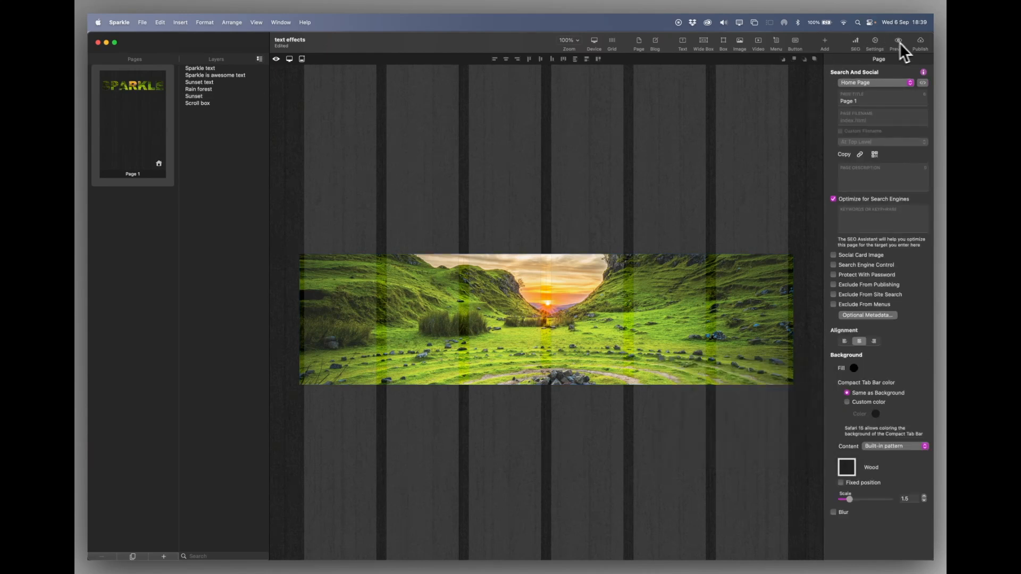
- Launch the live Safari preview and scroll to watch the photo and title blur
left_click(898, 43)
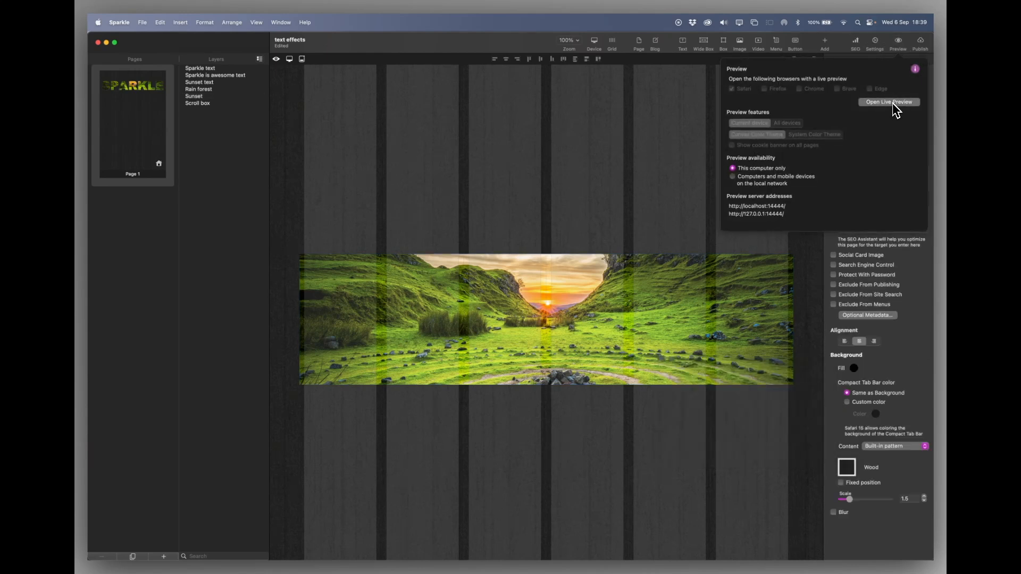
left_click(888, 102)
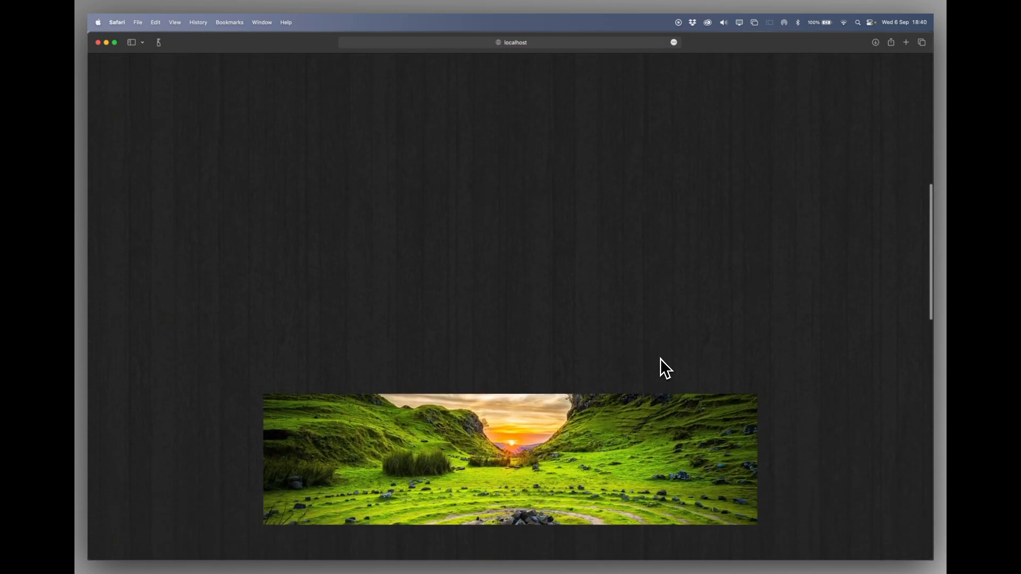
scroll("down", 3)
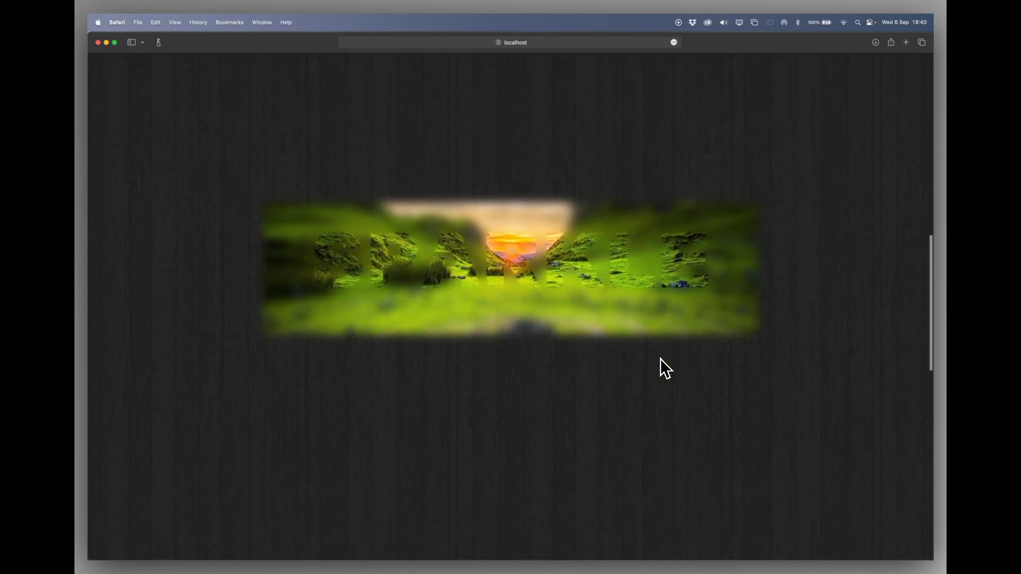
scroll("down", 3)
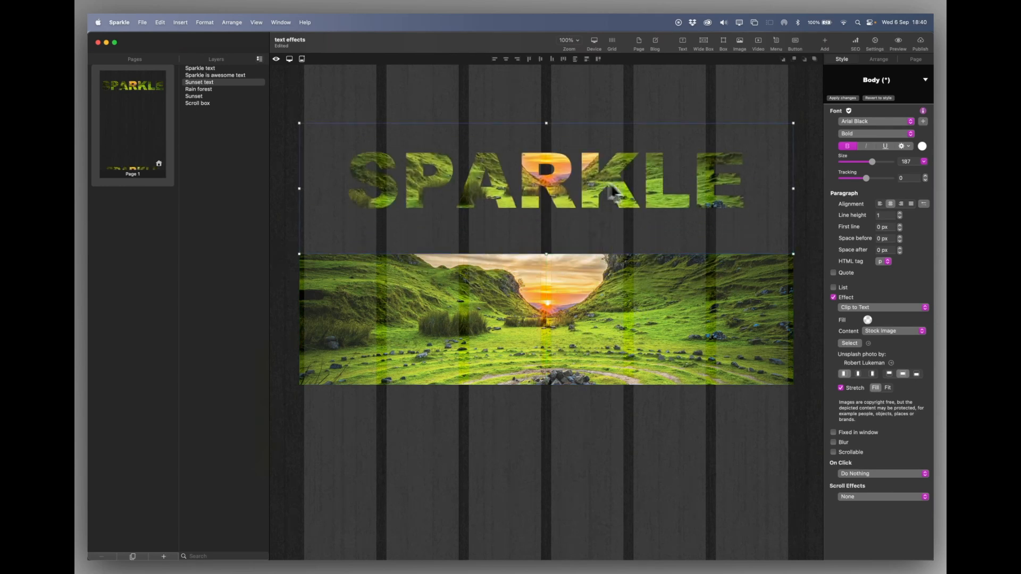
mouse_move(871, 350)
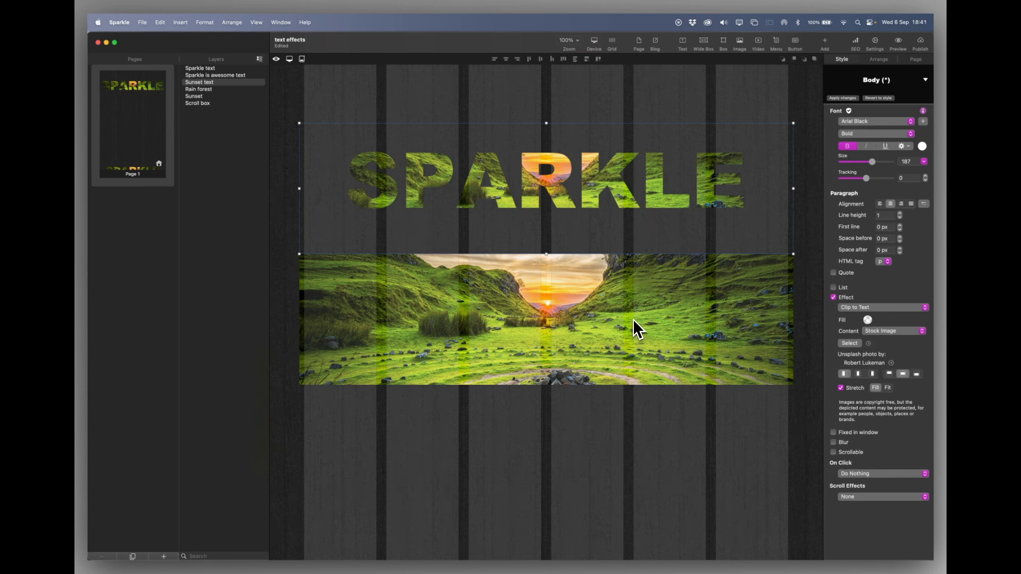
- Return to Sparkle and bring the waterfall section with the knockout text into view
left_click(160, 22)
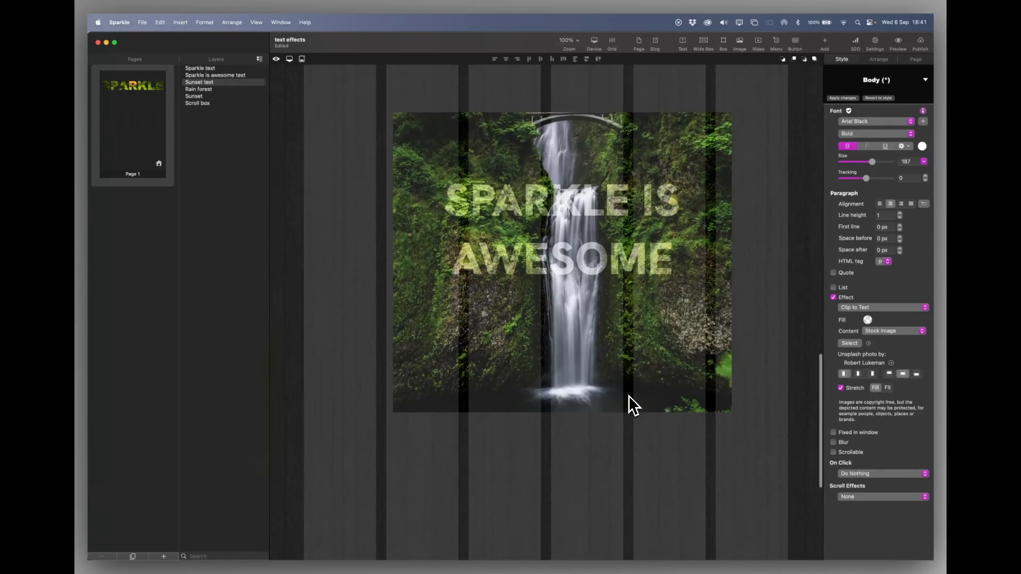
mouse_move(613, 264)
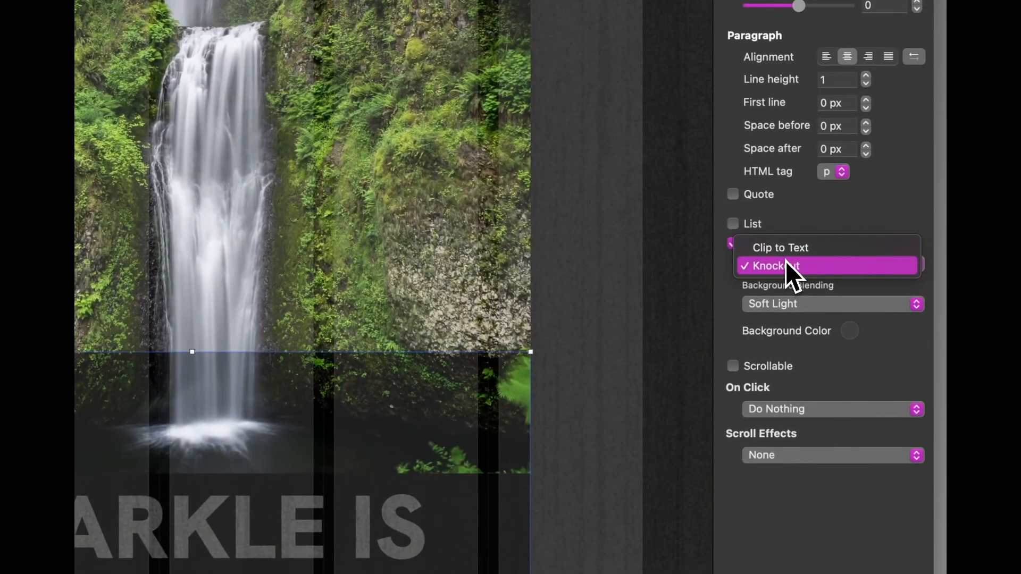
- Keep Knockout on the text and try Color Burn then Color Dodge background blending
left_click(774, 266)
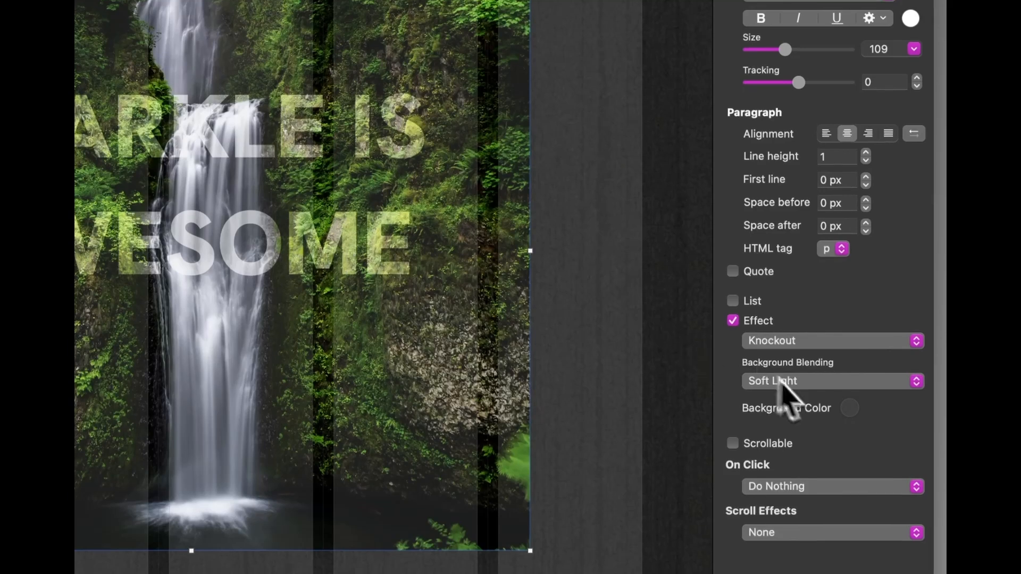
left_click(832, 381)
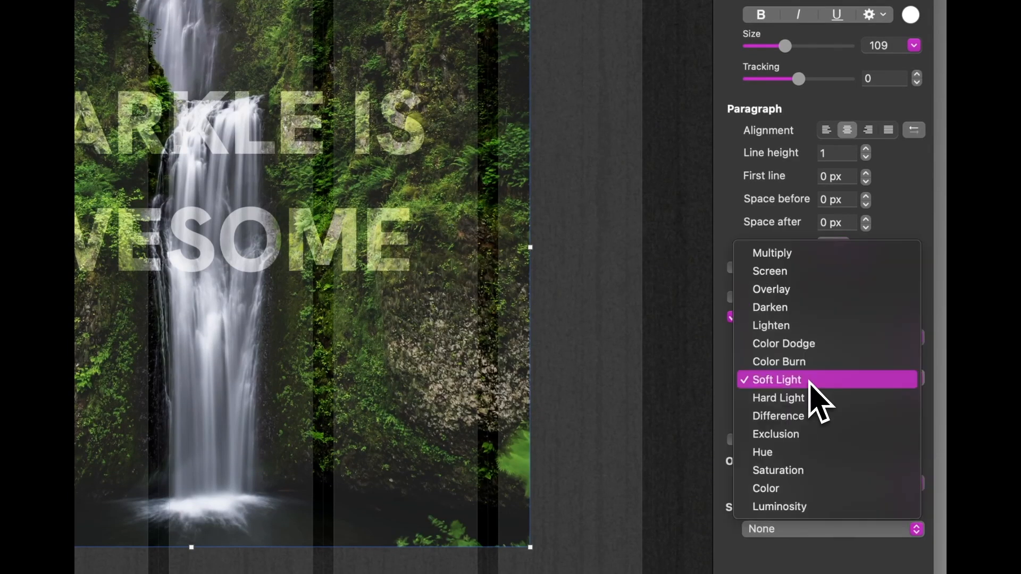
left_click(779, 361)
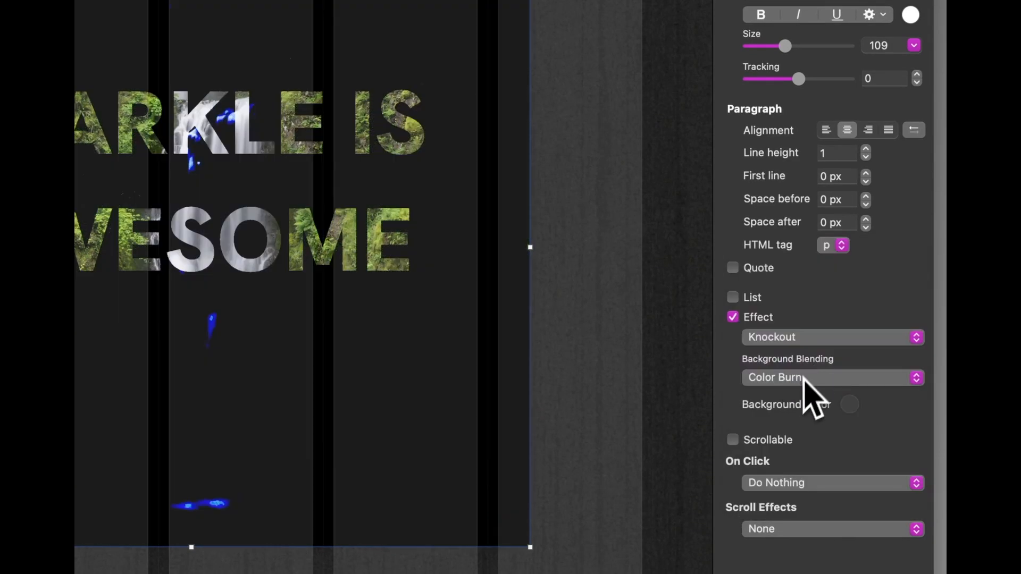
left_click(832, 376)
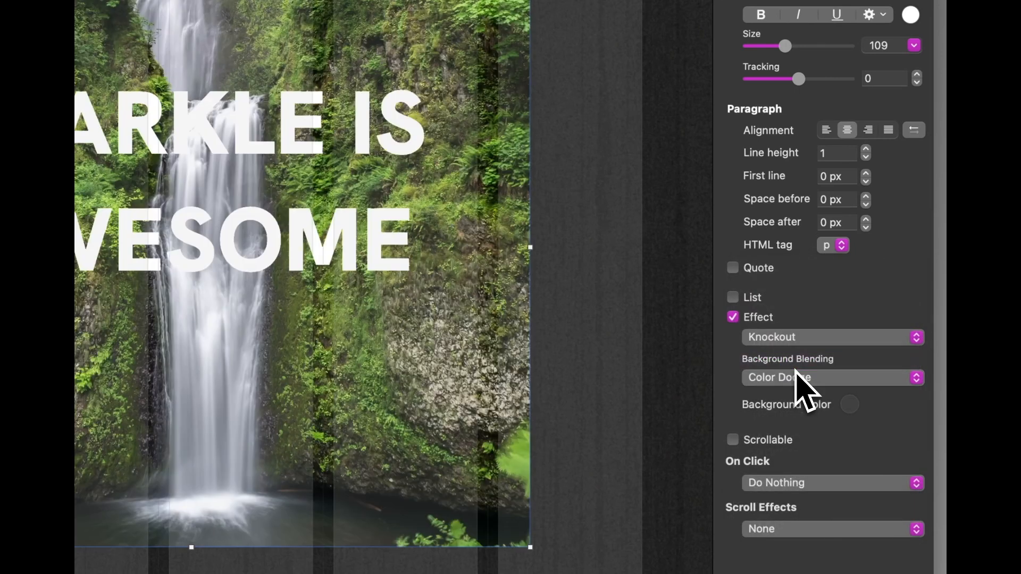
left_click(832, 377)
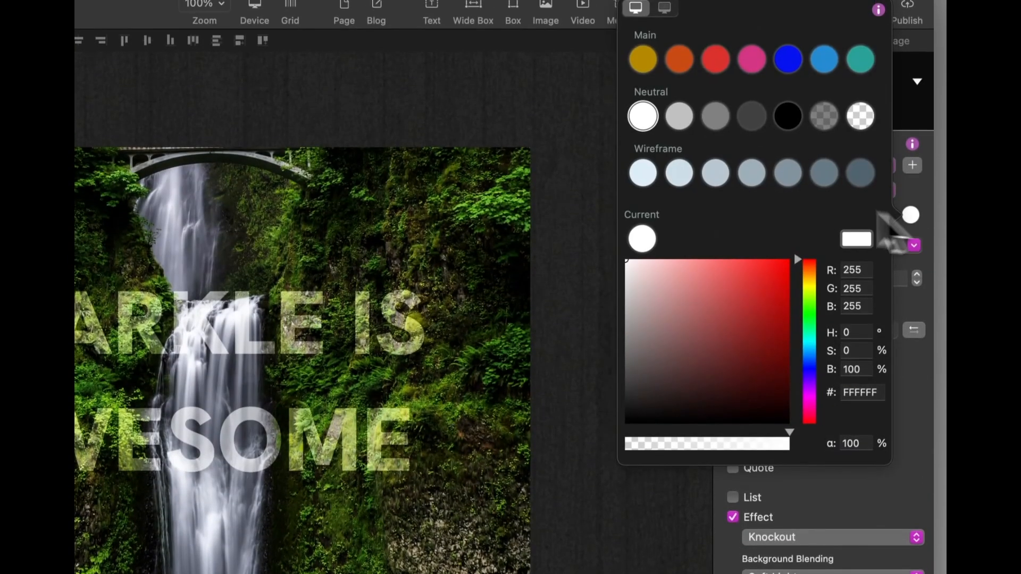
- Try mid grey, dark grey and a darker swatch as the knockout text colour
left_click(715, 118)
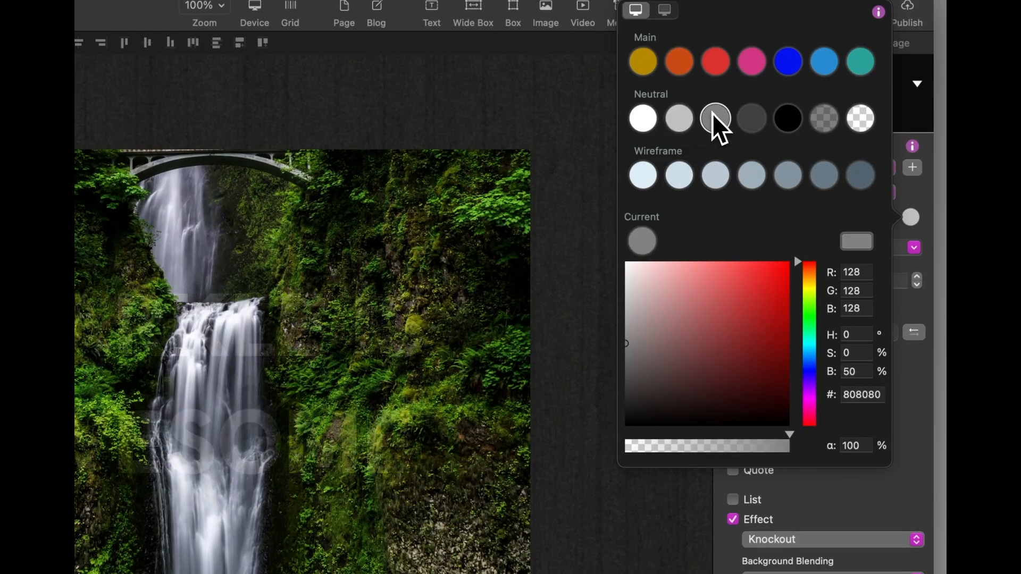
left_click(752, 118)
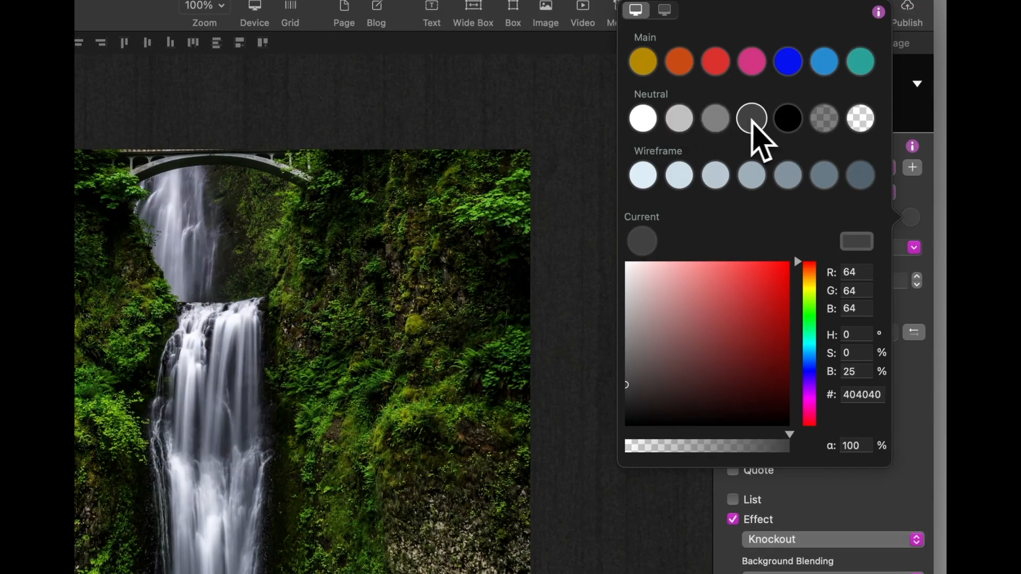
left_click(787, 118)
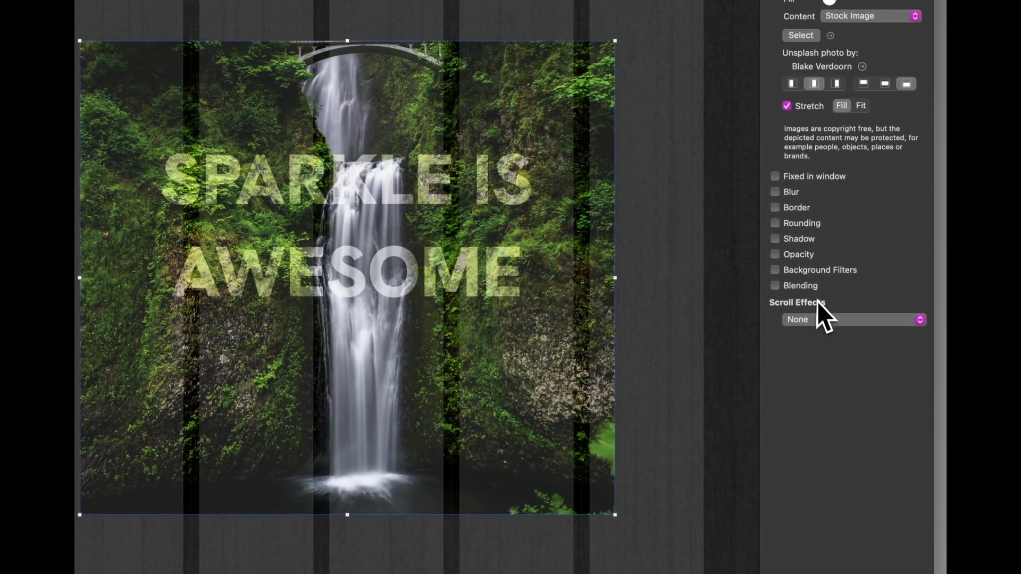
- Enable Blending on the waterfall box, try Overlay and Color Dodge, then disable it
left_click(774, 285)
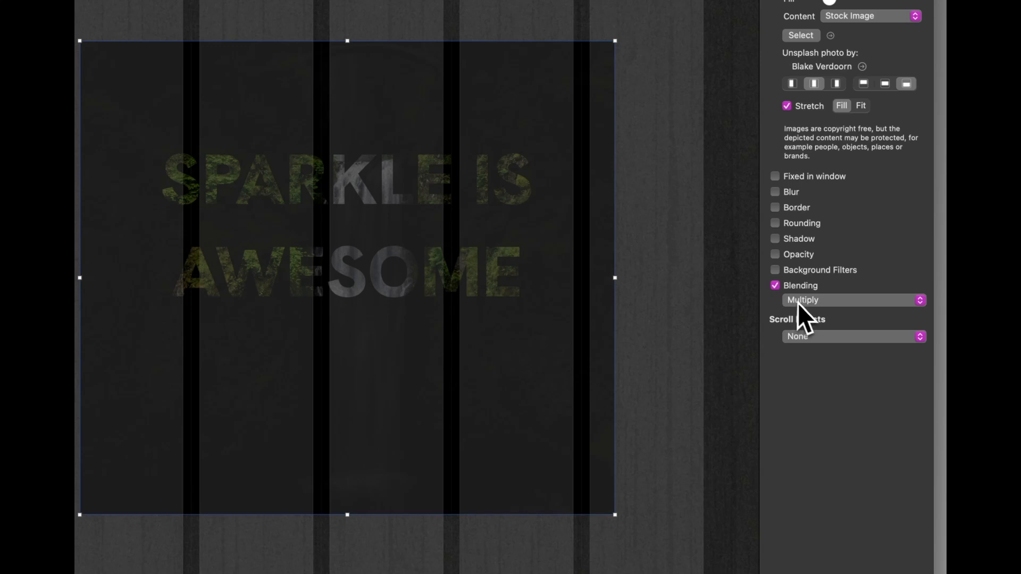
left_click(853, 300)
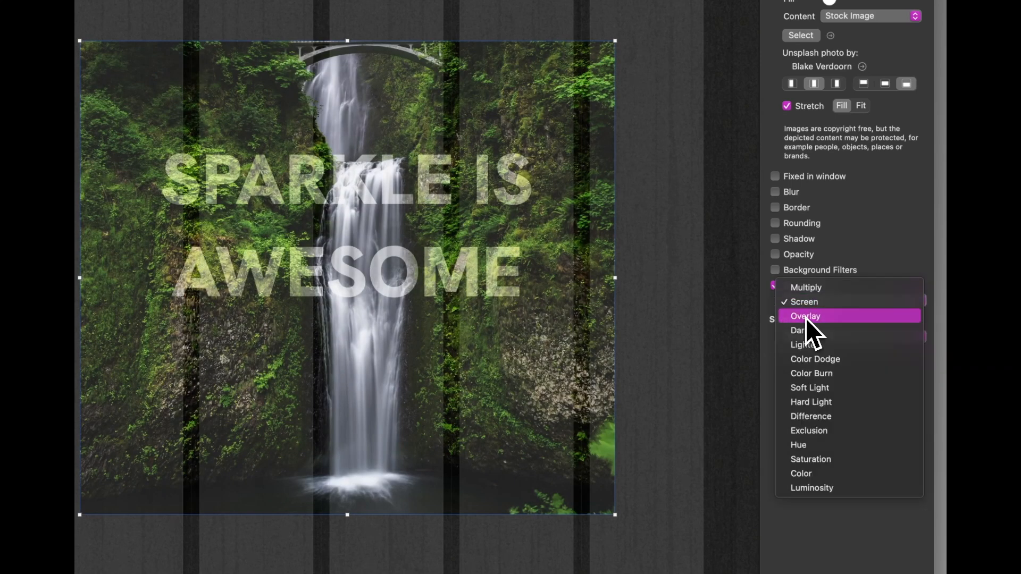
left_click(806, 316)
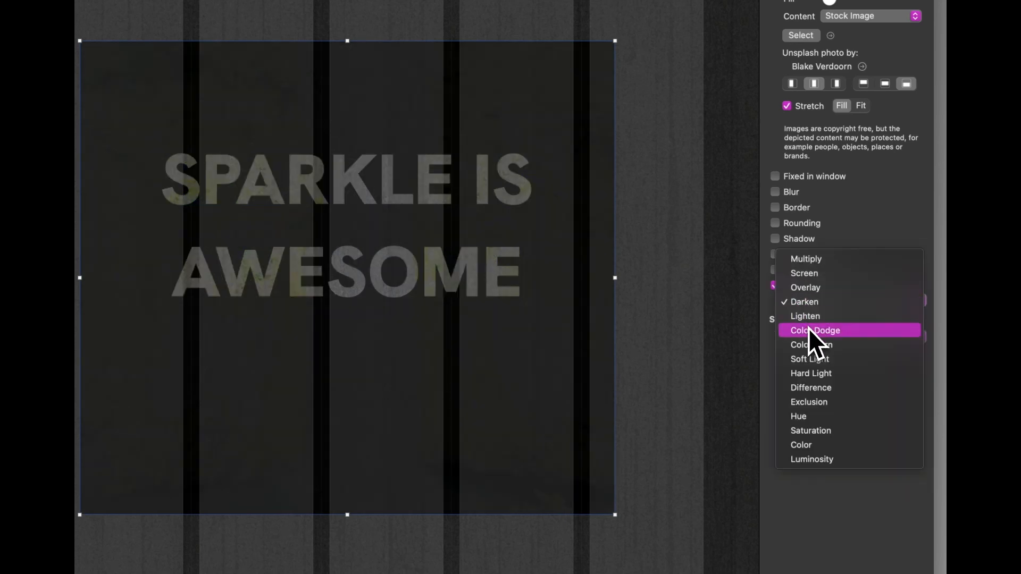
left_click(805, 316)
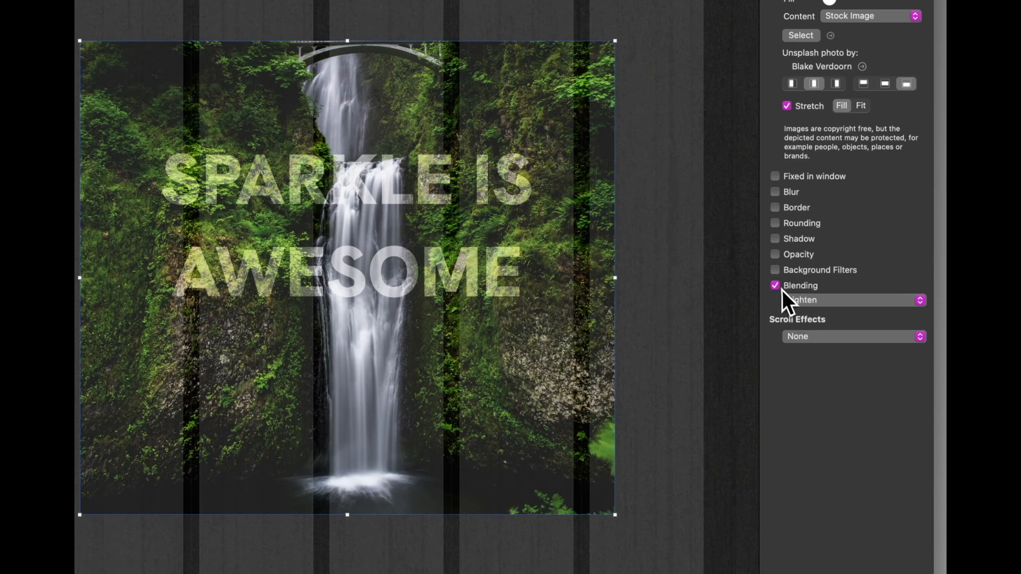
left_click(775, 285)
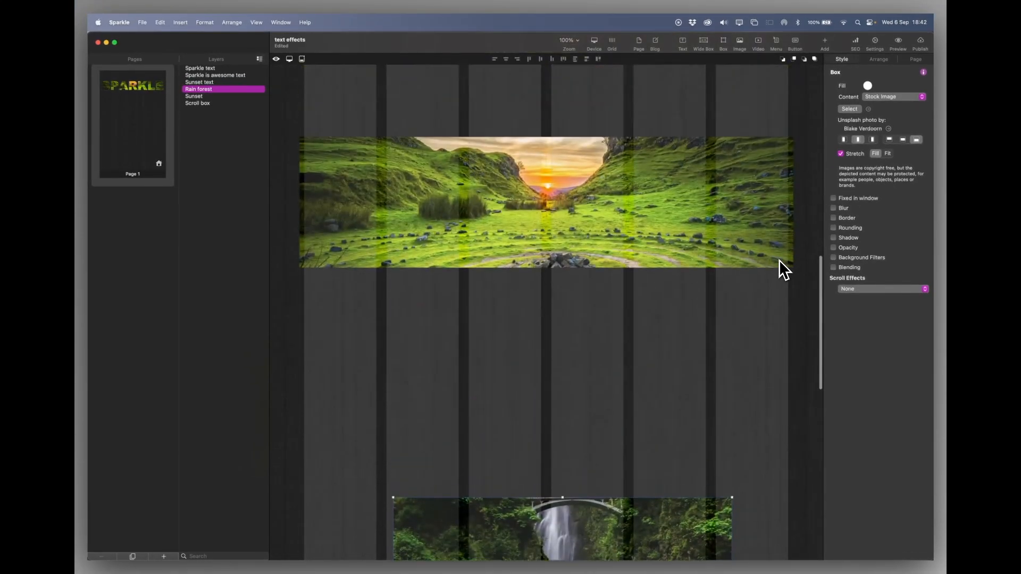
- Launch the live preview in Safari and scroll past the SPARKLE title to the waterfall overlay
left_click(898, 42)
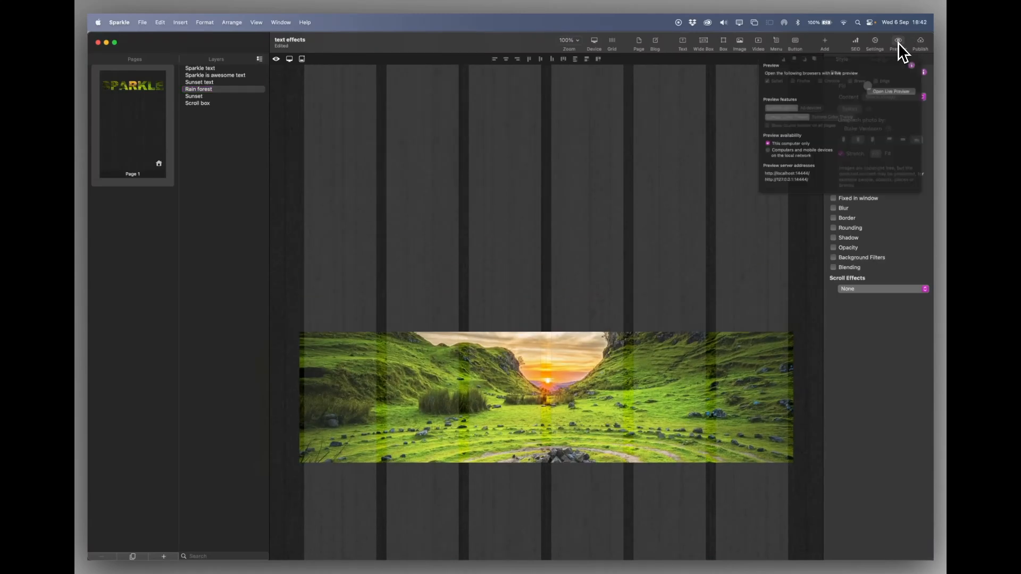
left_click(892, 92)
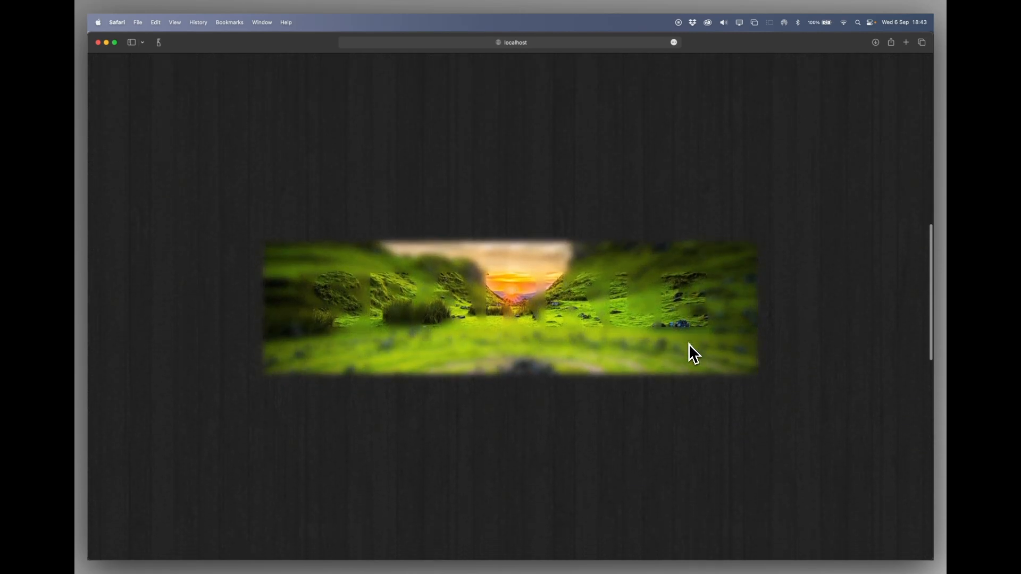
scroll("down", 3)
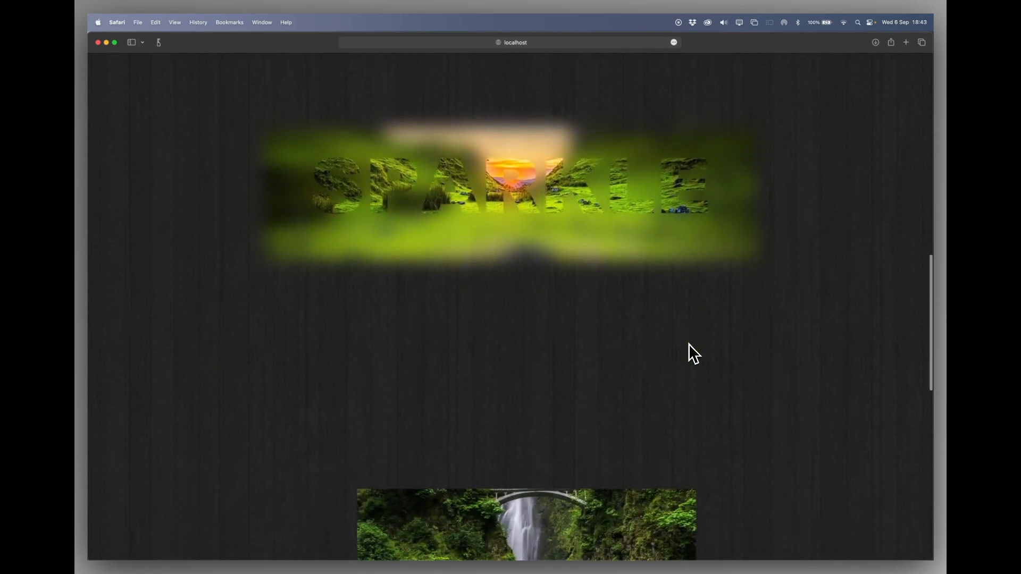
scroll("down", 3)
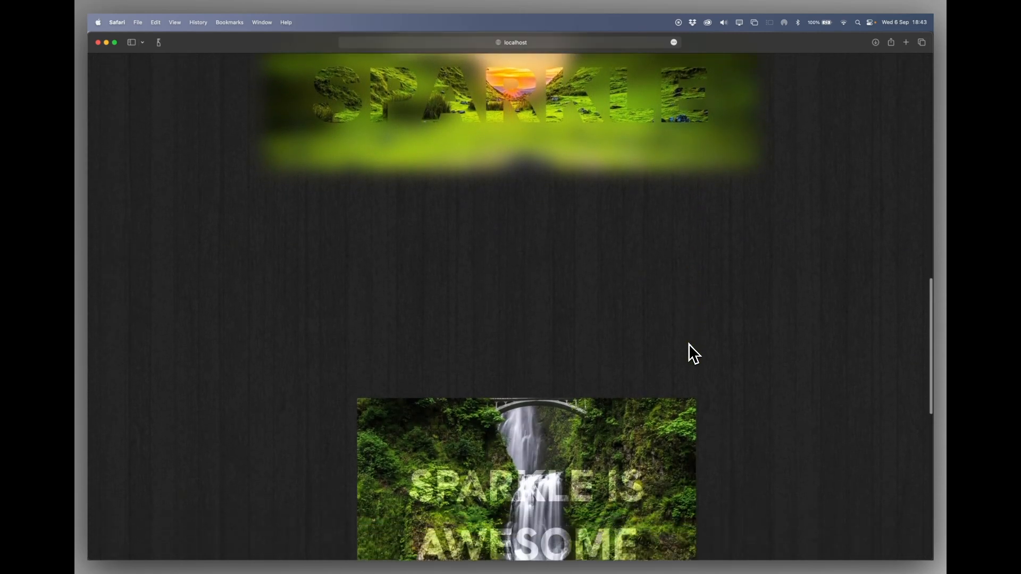